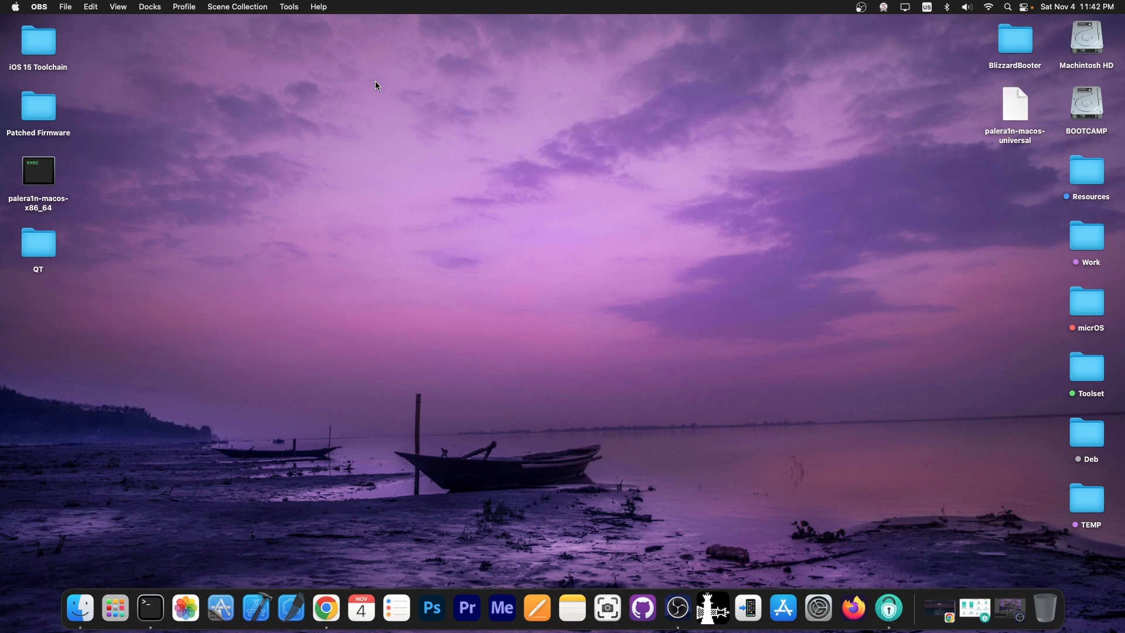
mouse_move(938, 574)
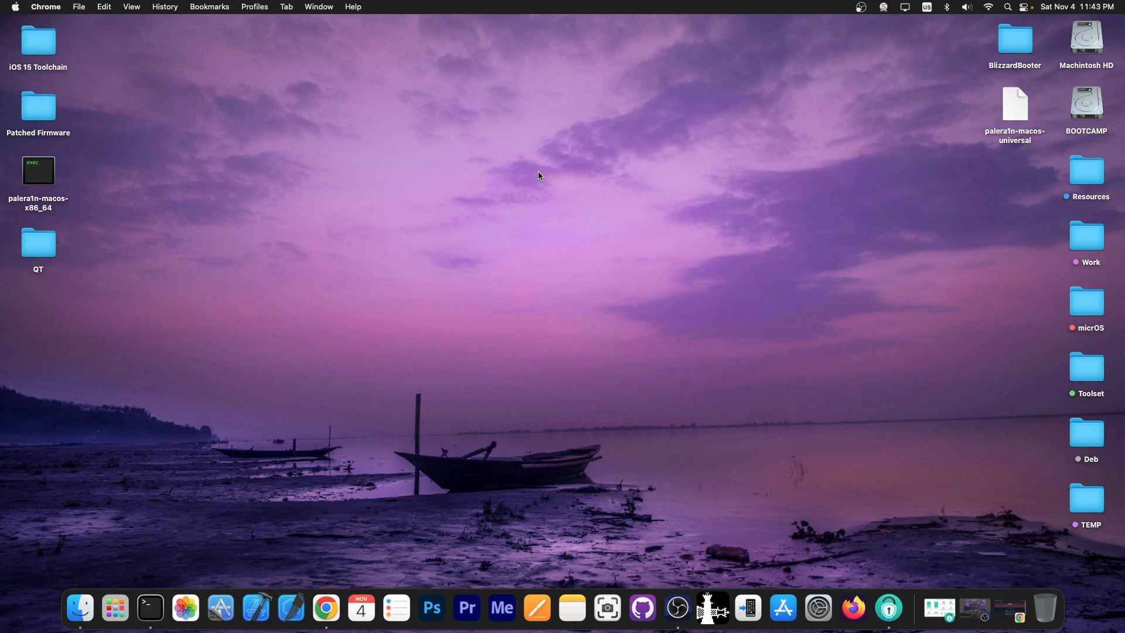
mouse_move(852, 445)
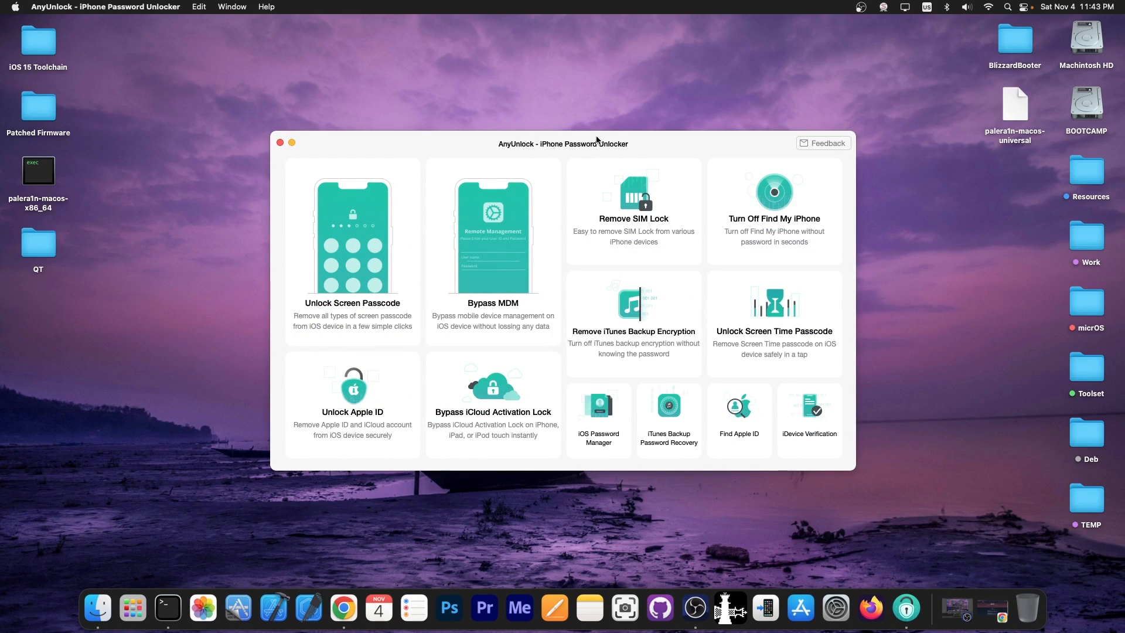
mouse_move(538, 121)
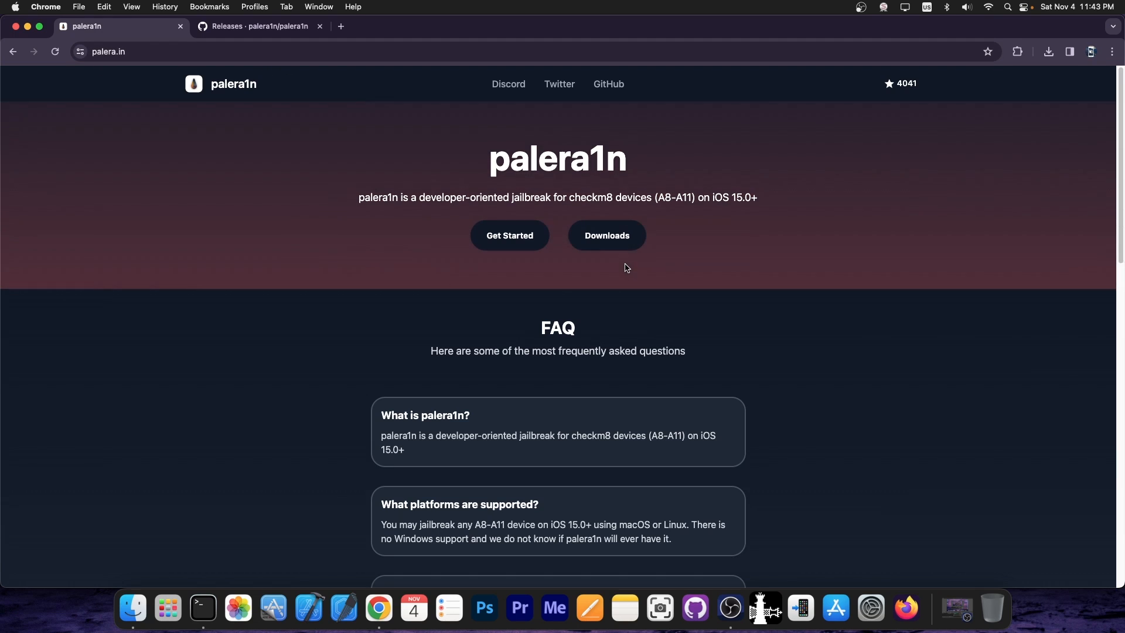
- Go to the palera1n v2.0.0 beta 8 GitHub release and reach its Assets list
click(260, 25)
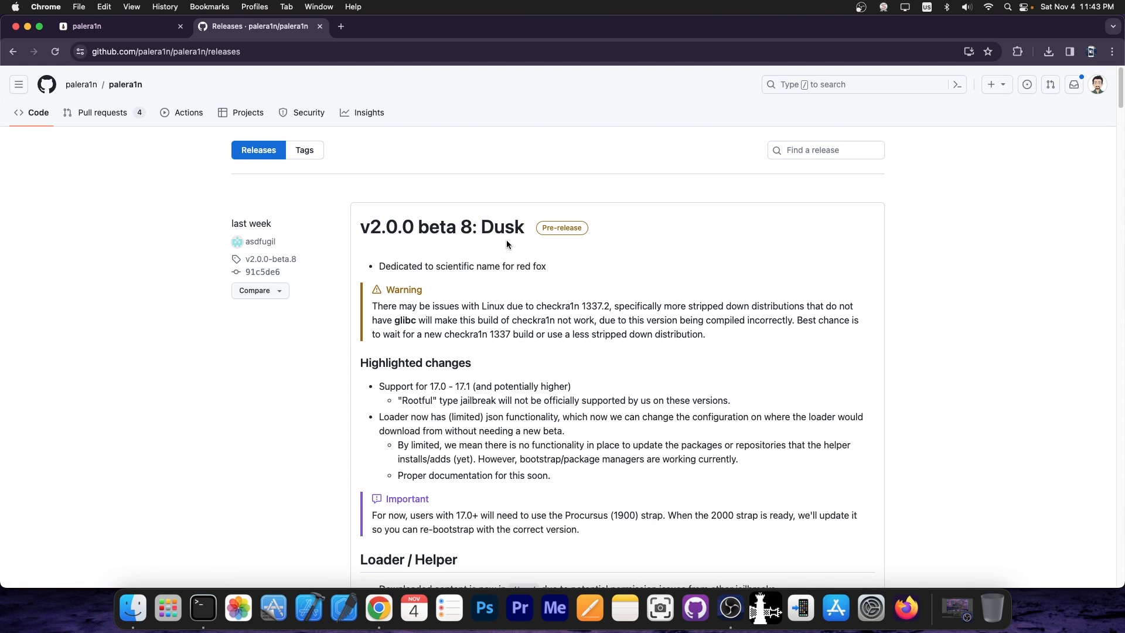
scroll(down, 3)
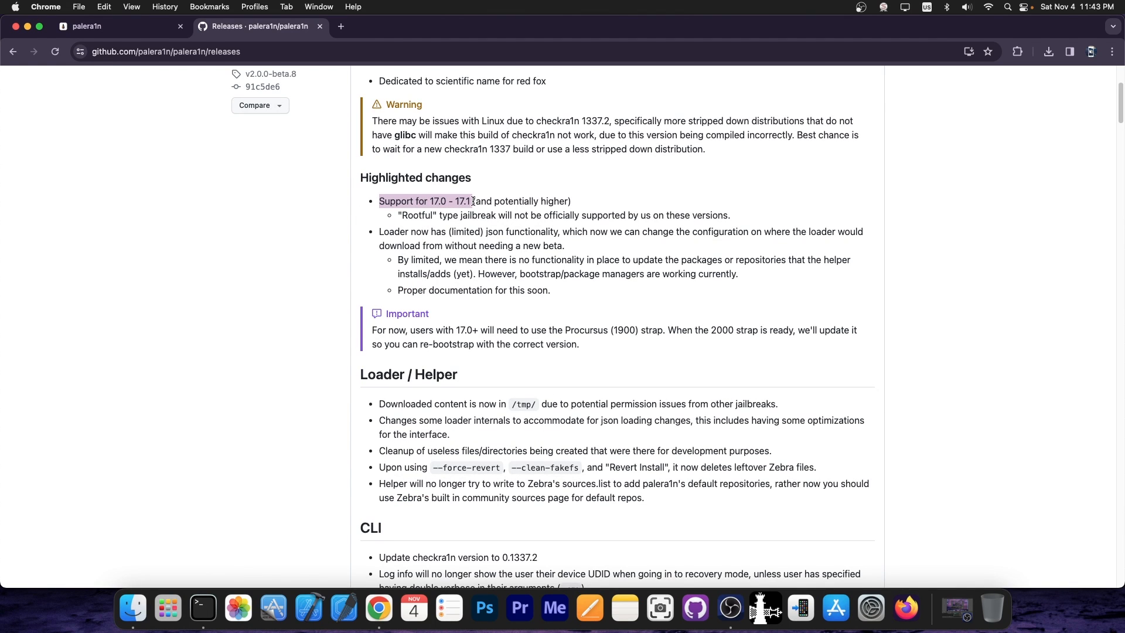
scroll(down, 3)
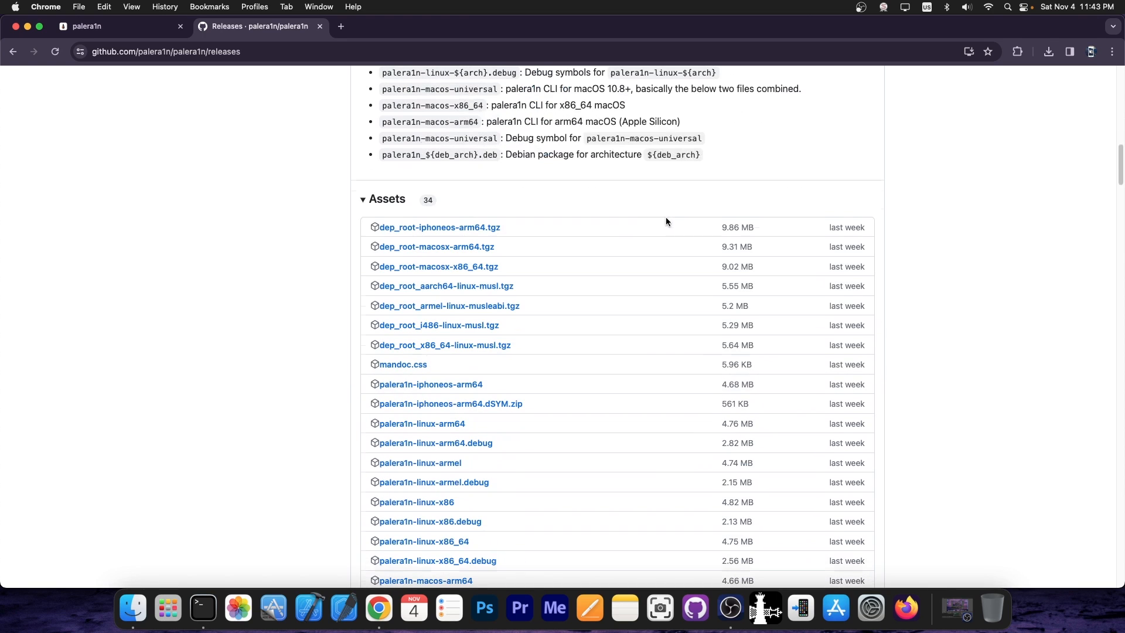
mouse_move(455, 247)
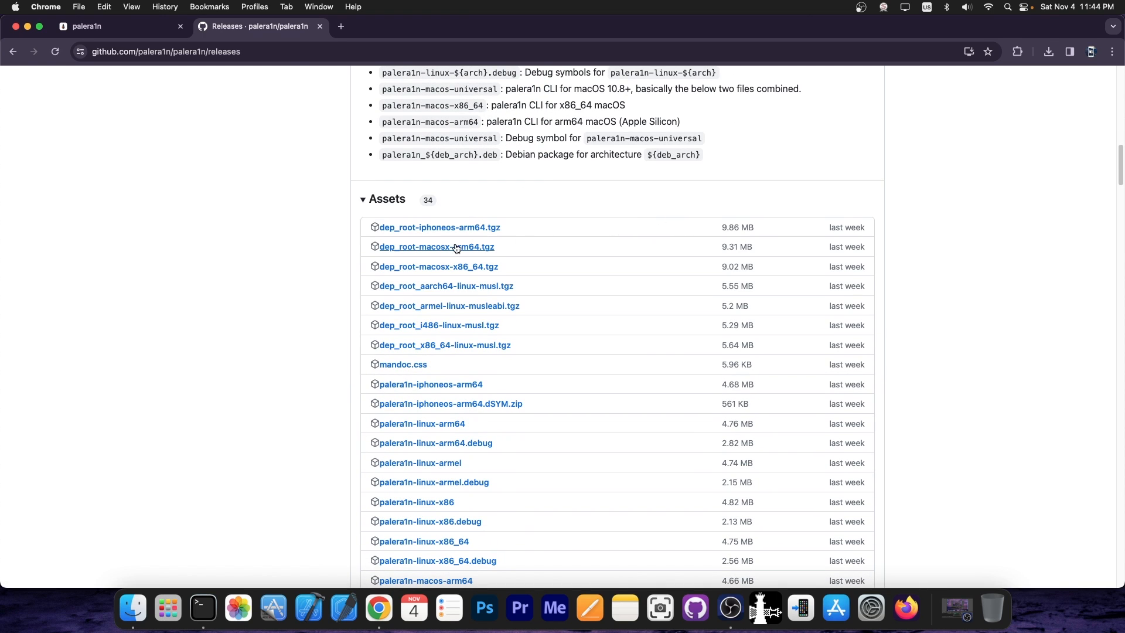
mouse_move(477, 304)
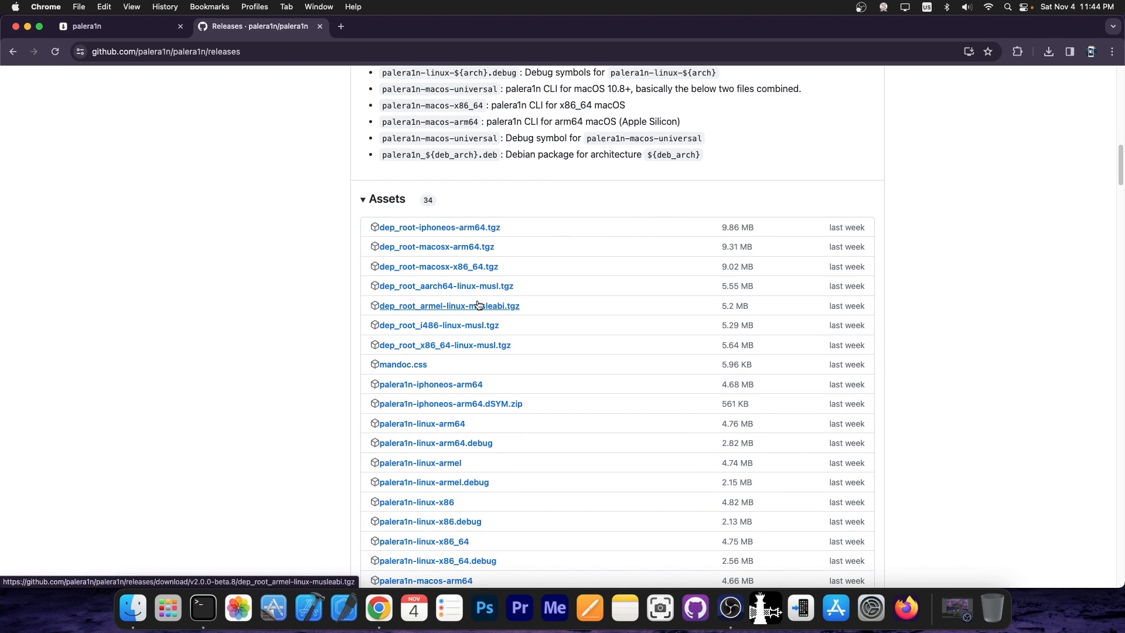
scroll(down, 3)
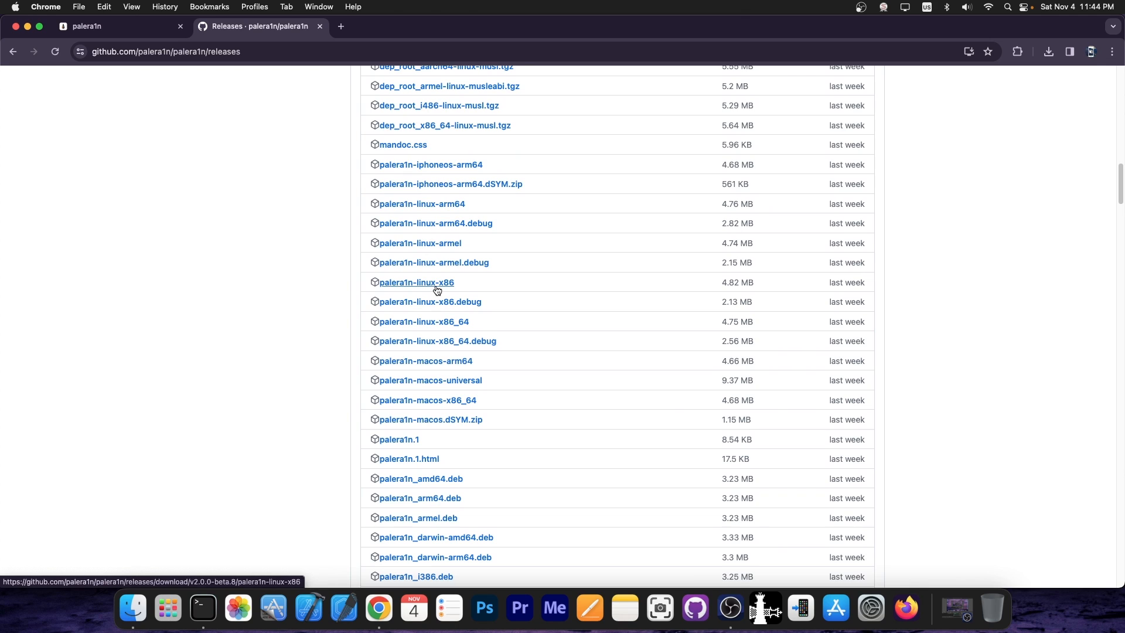
mouse_move(430, 380)
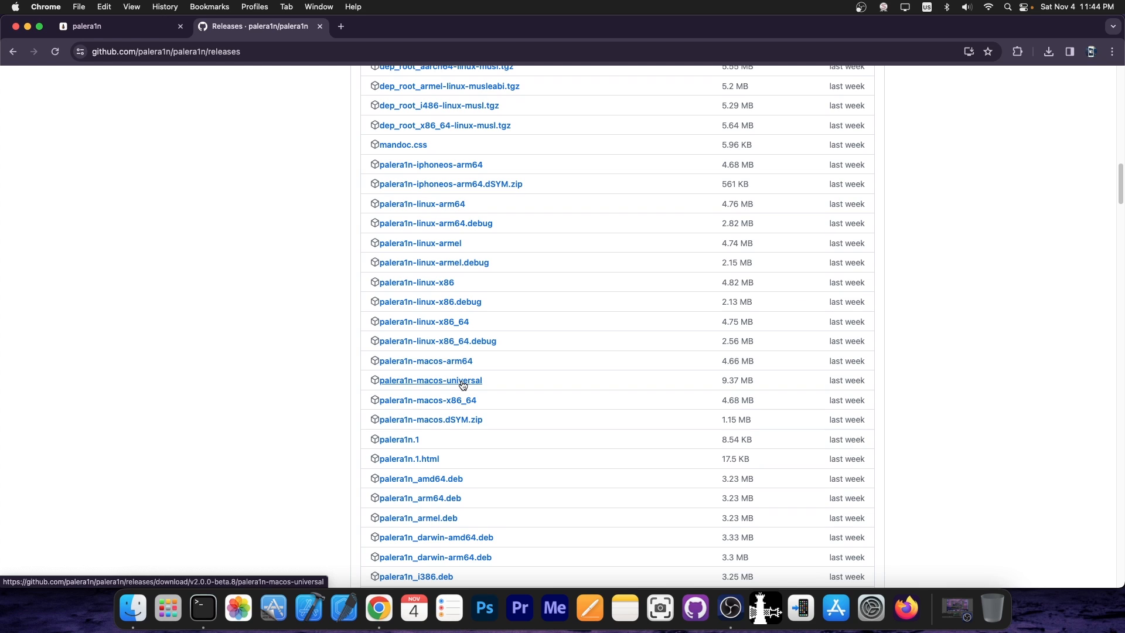
mouse_move(465, 386)
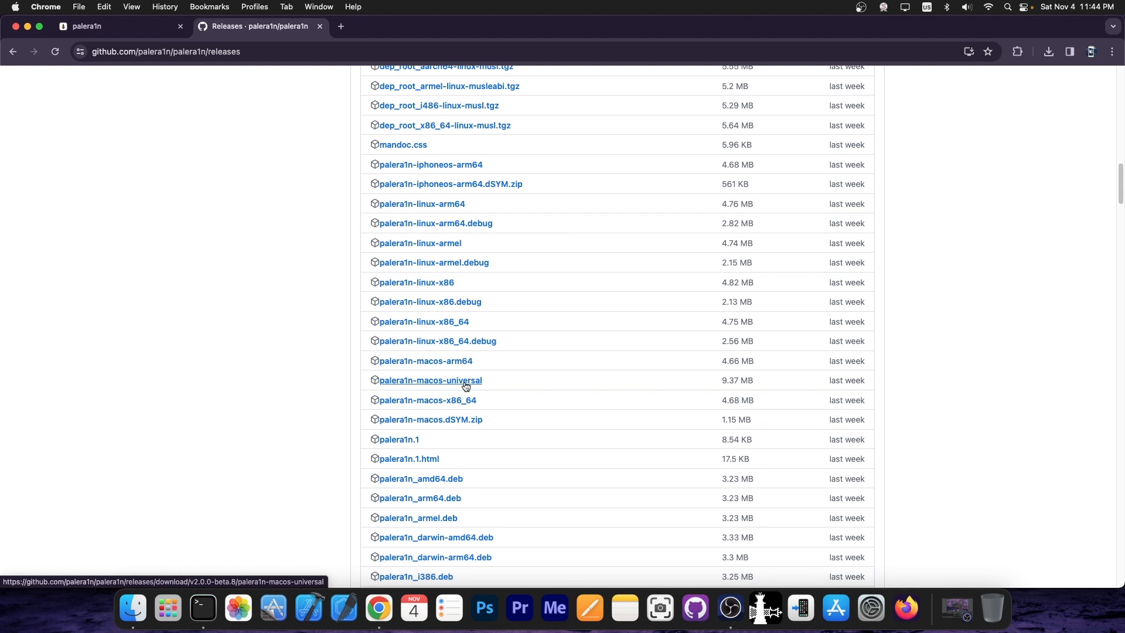
mouse_move(477, 386)
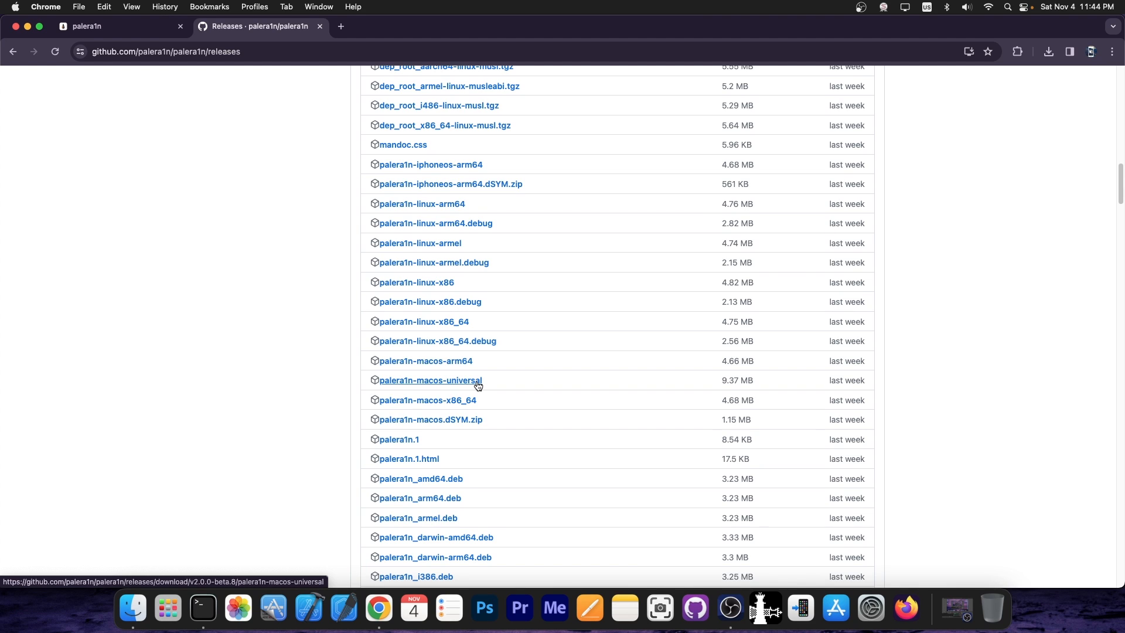
mouse_move(469, 345)
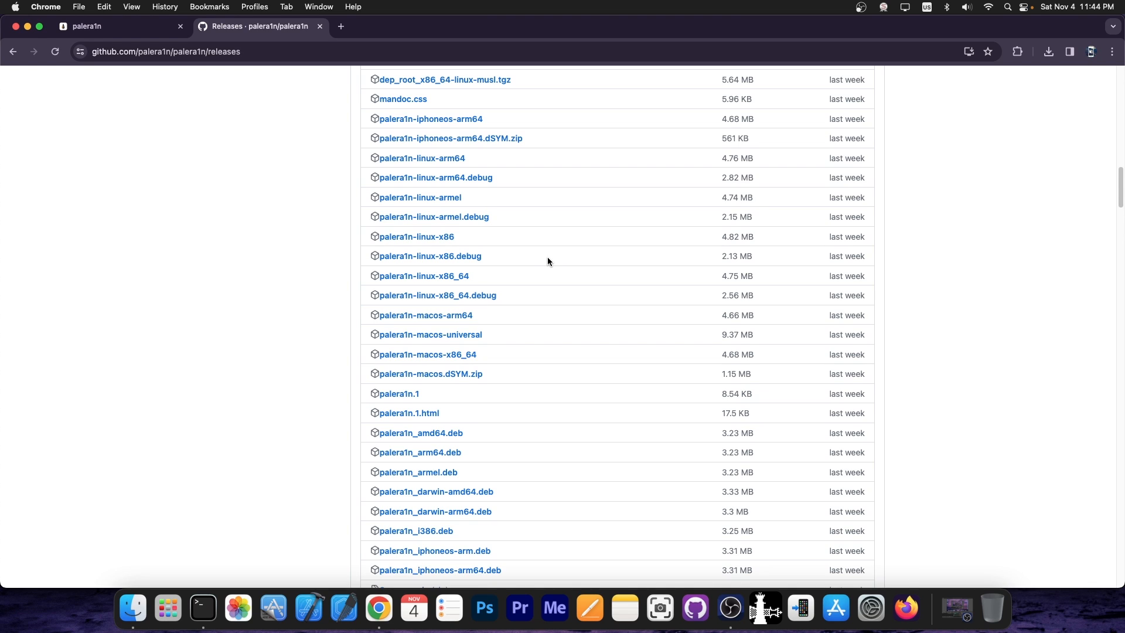
mouse_move(549, 252)
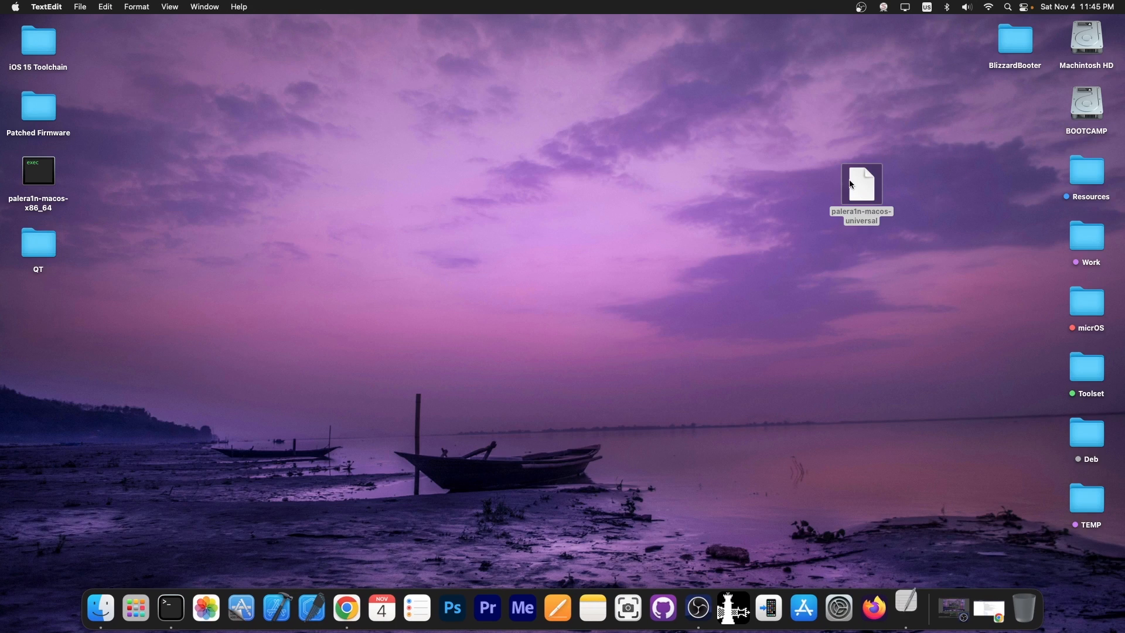
mouse_move(238, 609)
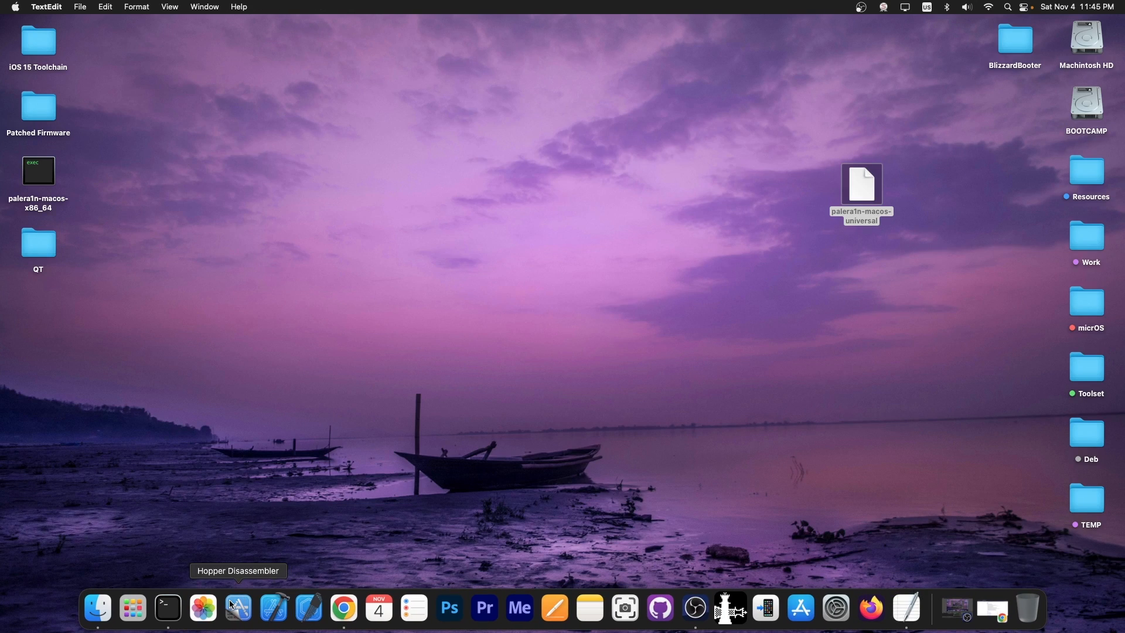
- Run chmod +x on the desktop's palera1n-macos-universal file in a new Terminal window
click(168, 608)
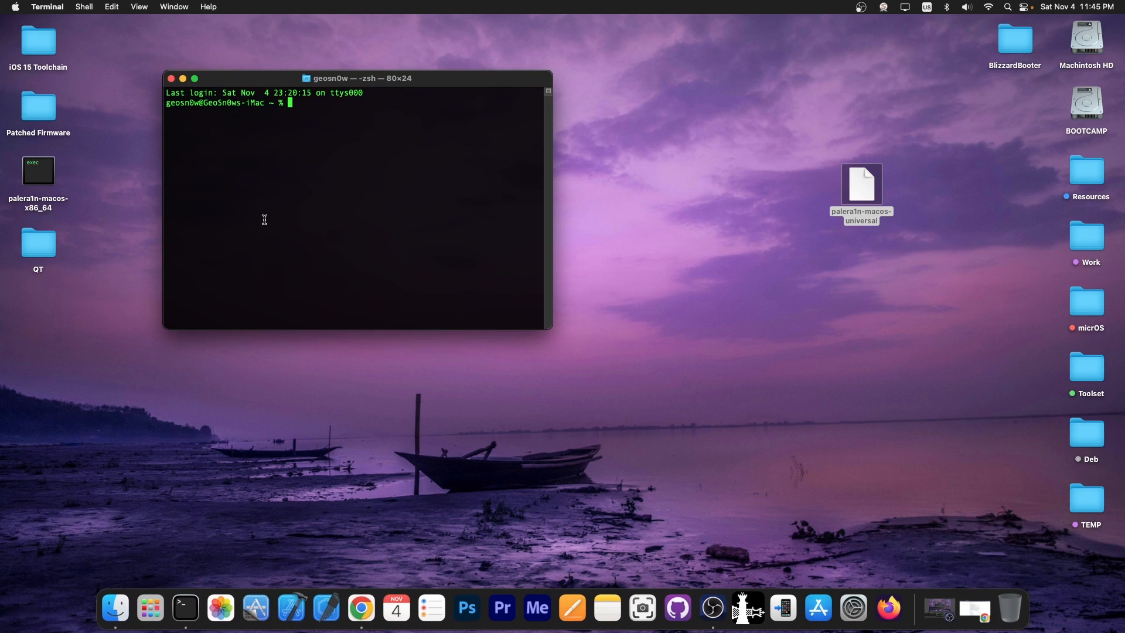
text(chmod +x)
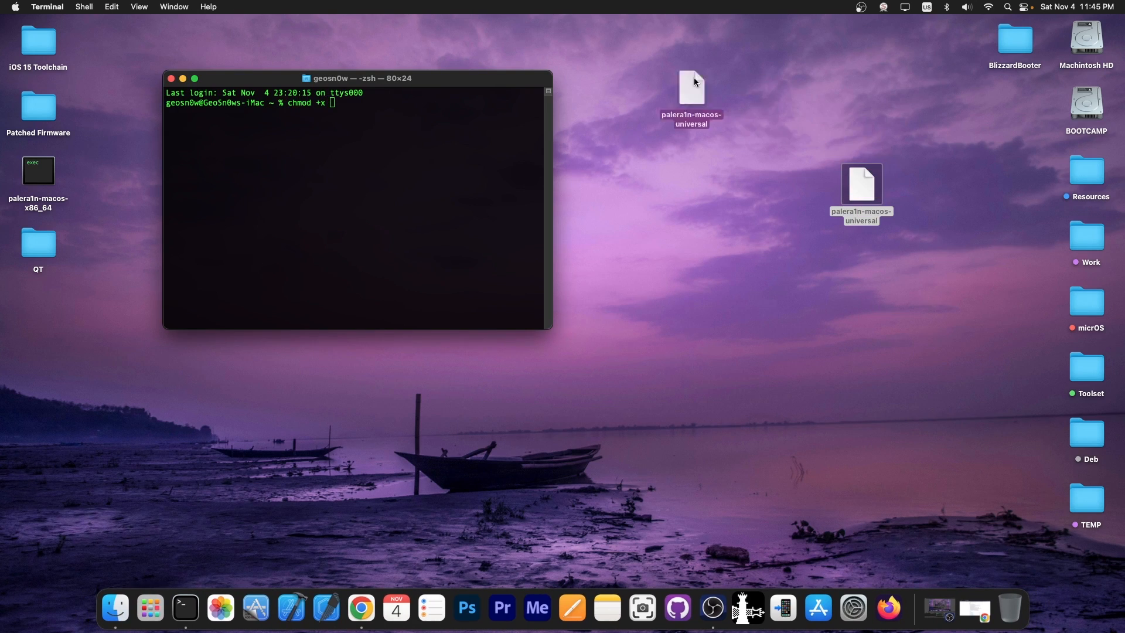
key(Return)
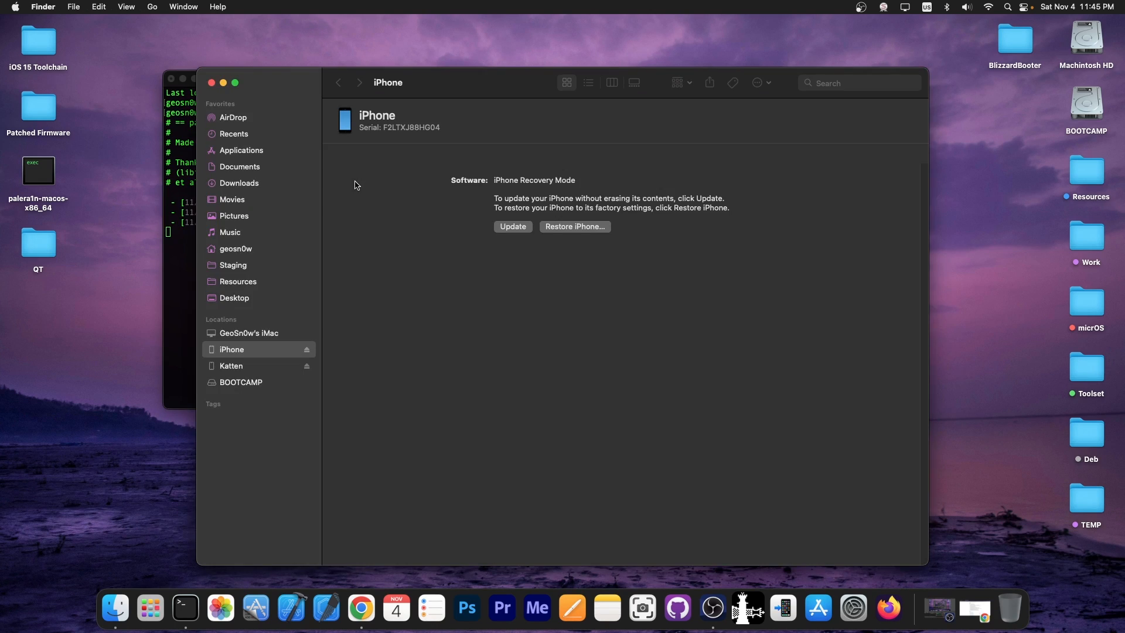
- Cancel the 'There is a problem with the iPhone' recovery-mode dialog
click(514, 226)
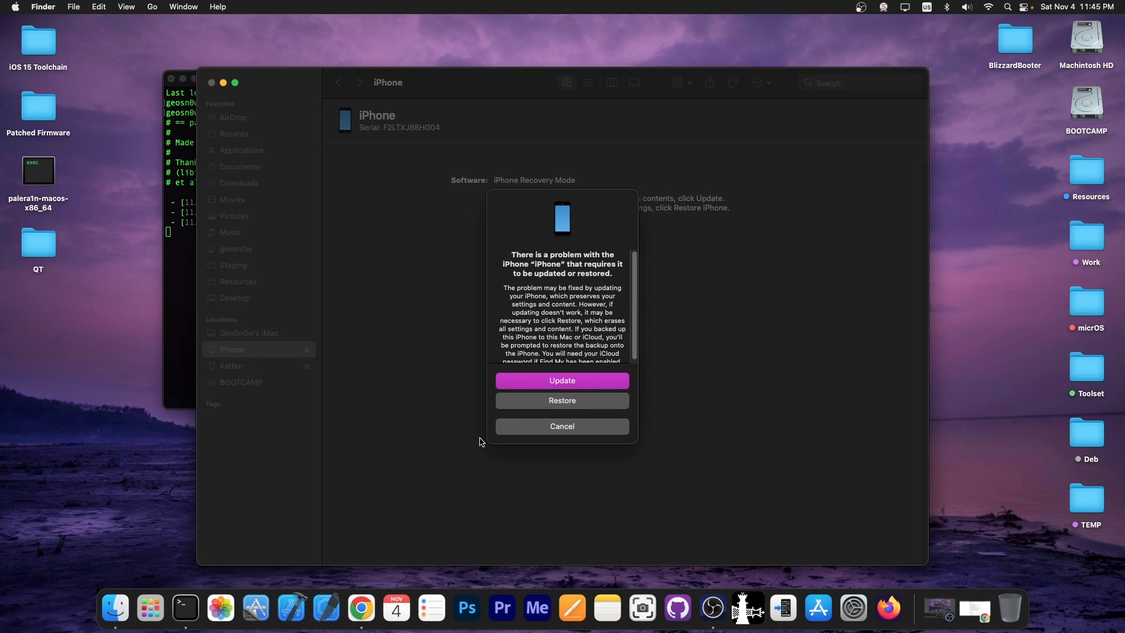
click(562, 426)
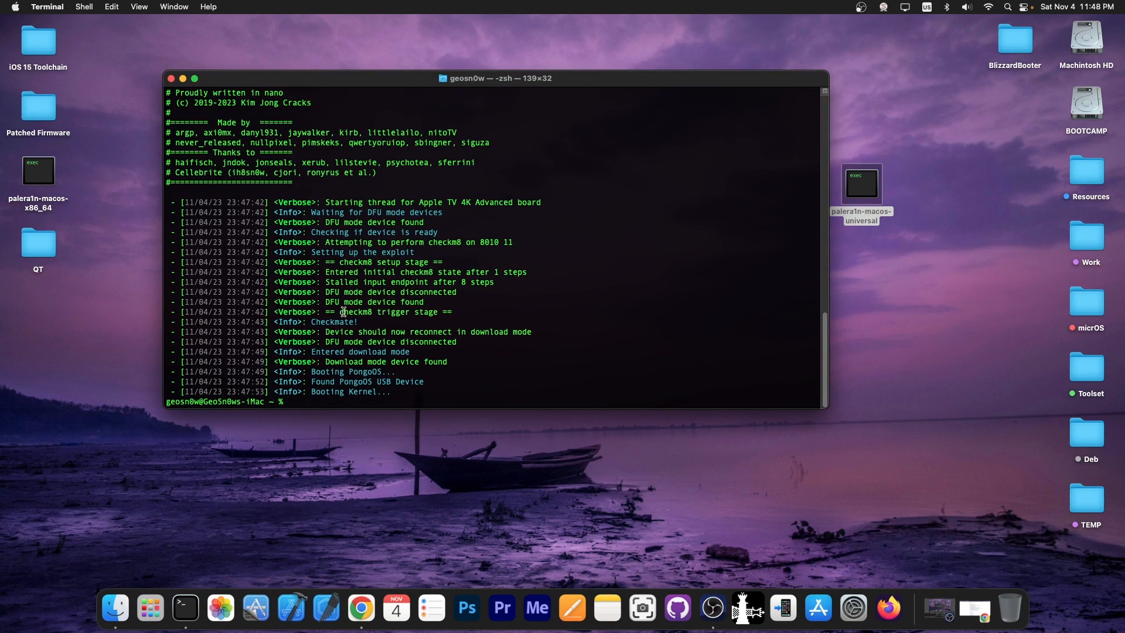
mouse_move(387, 391)
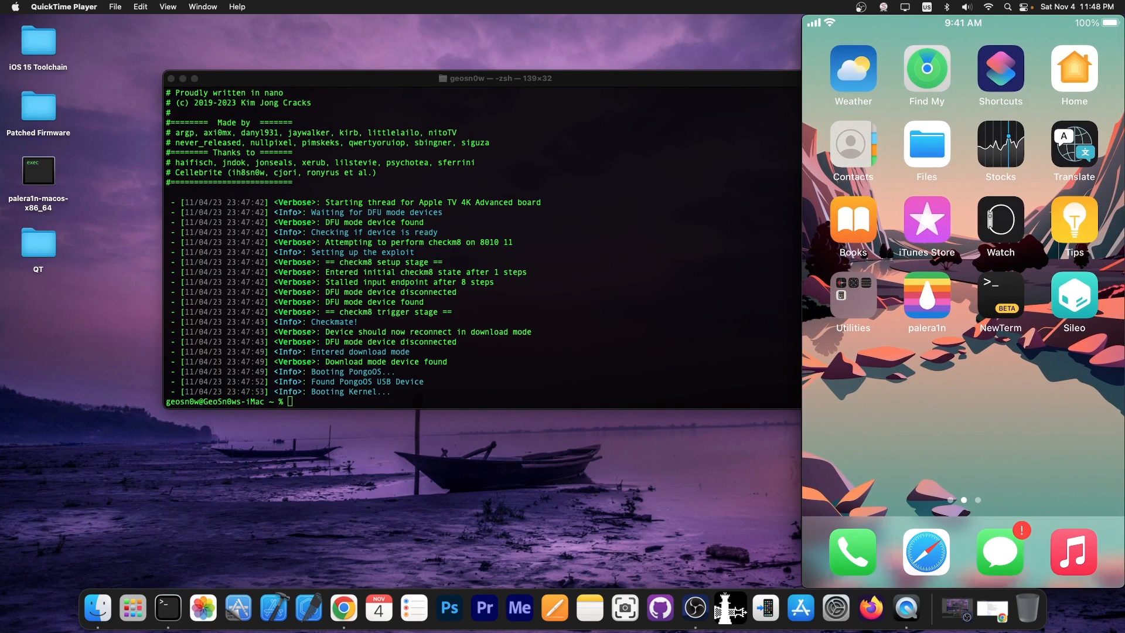
- Re-install Sileo from the palera1n loader and close the Install Completed message
click(926, 296)
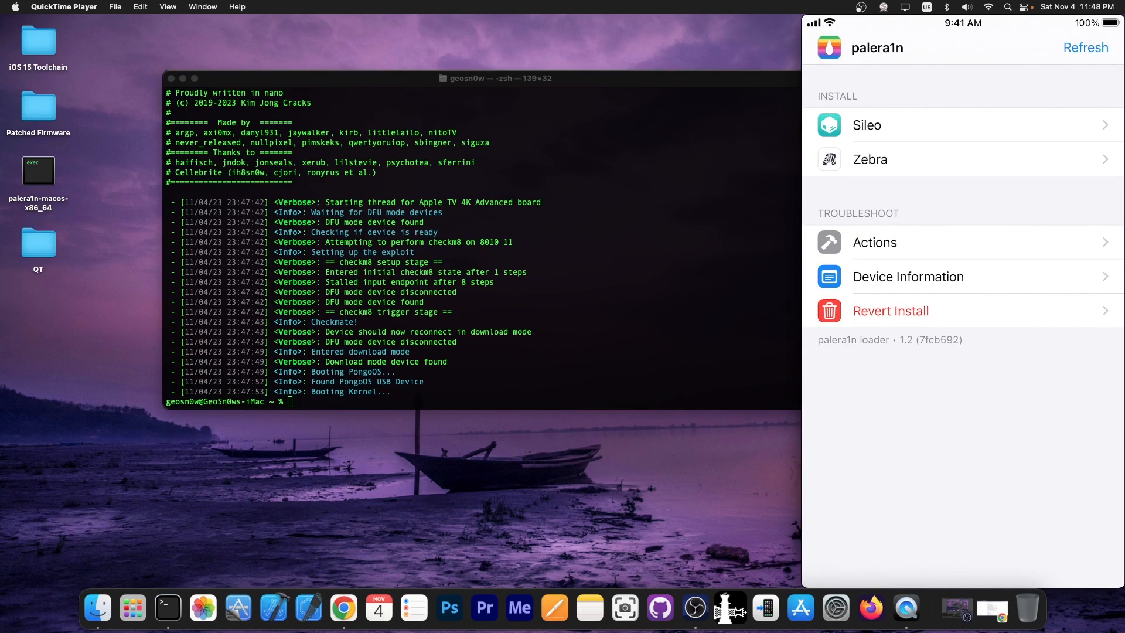
click(866, 125)
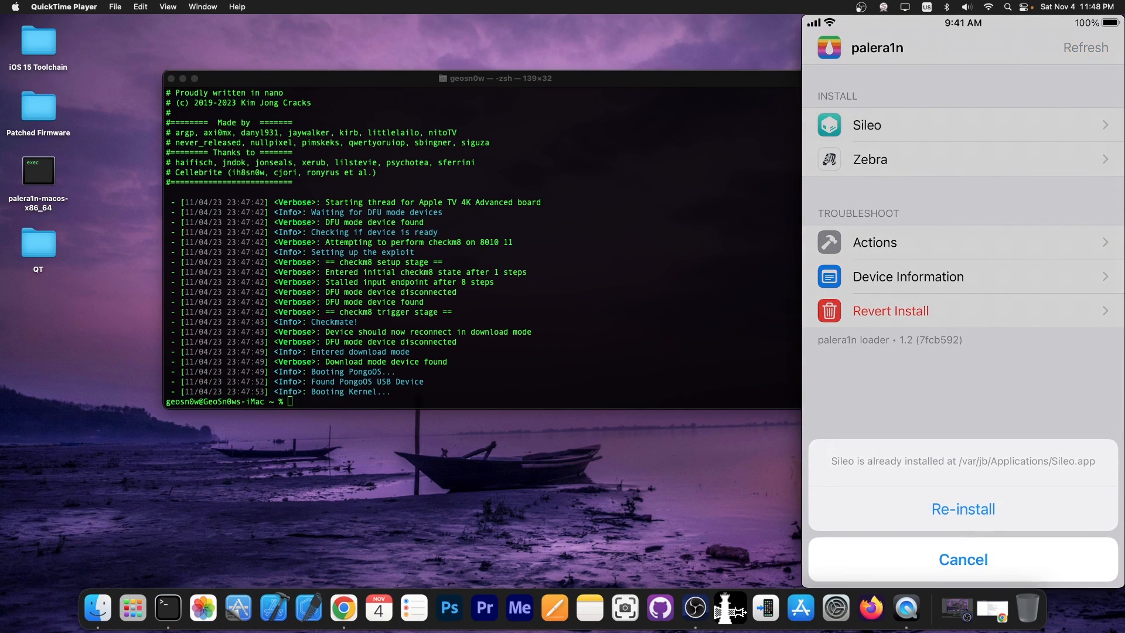
click(963, 509)
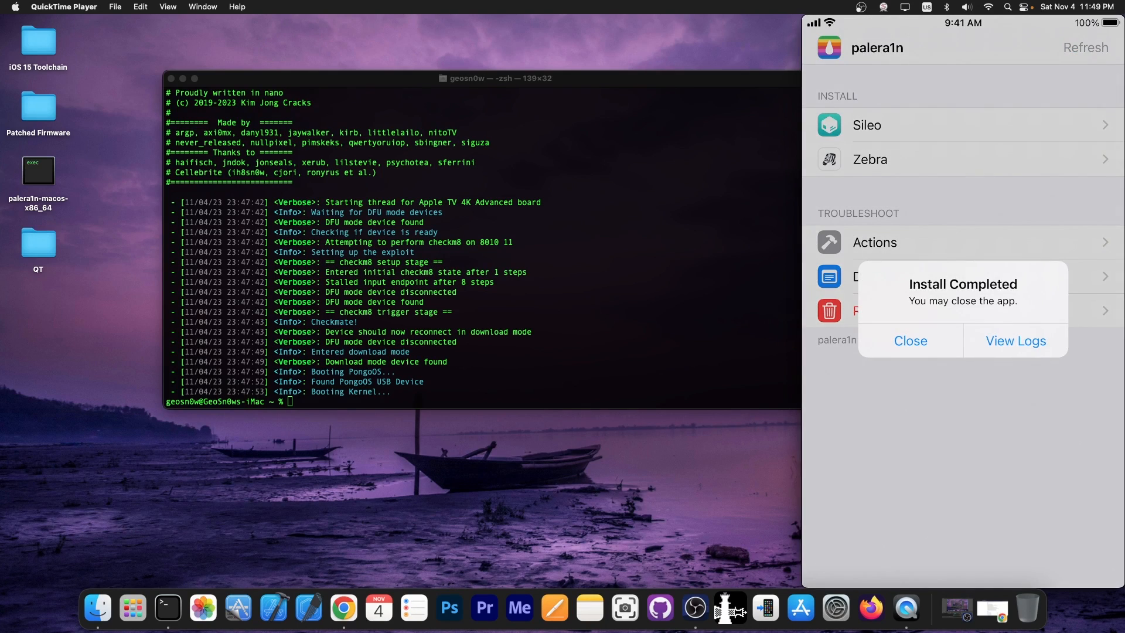
click(910, 340)
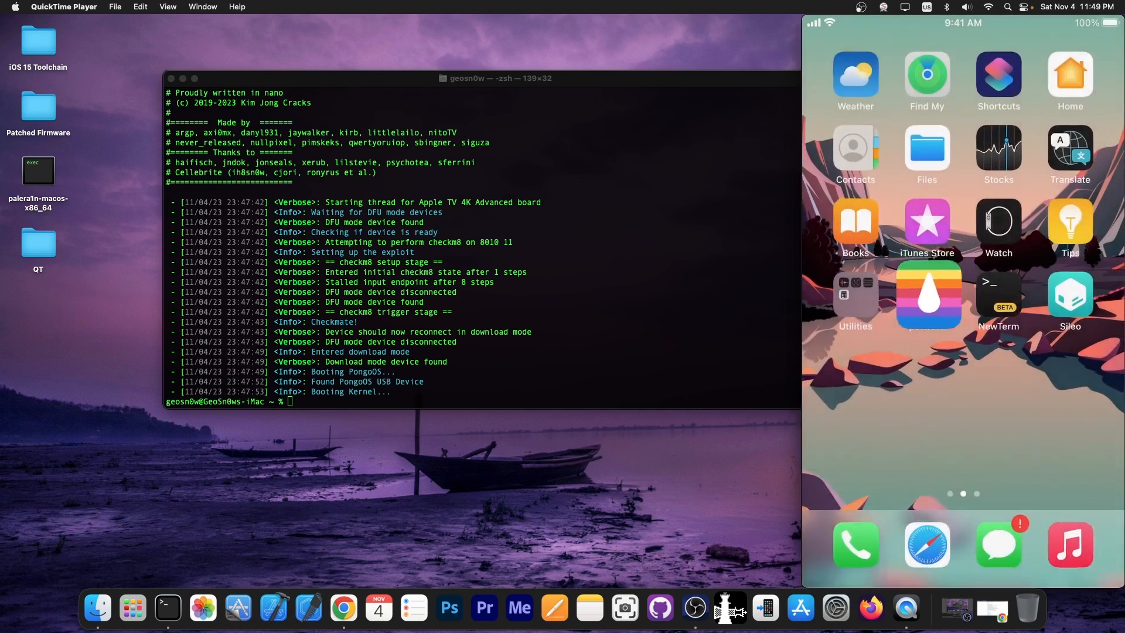
- Launch Sileo from the home screen to its Featured page
click(1070, 296)
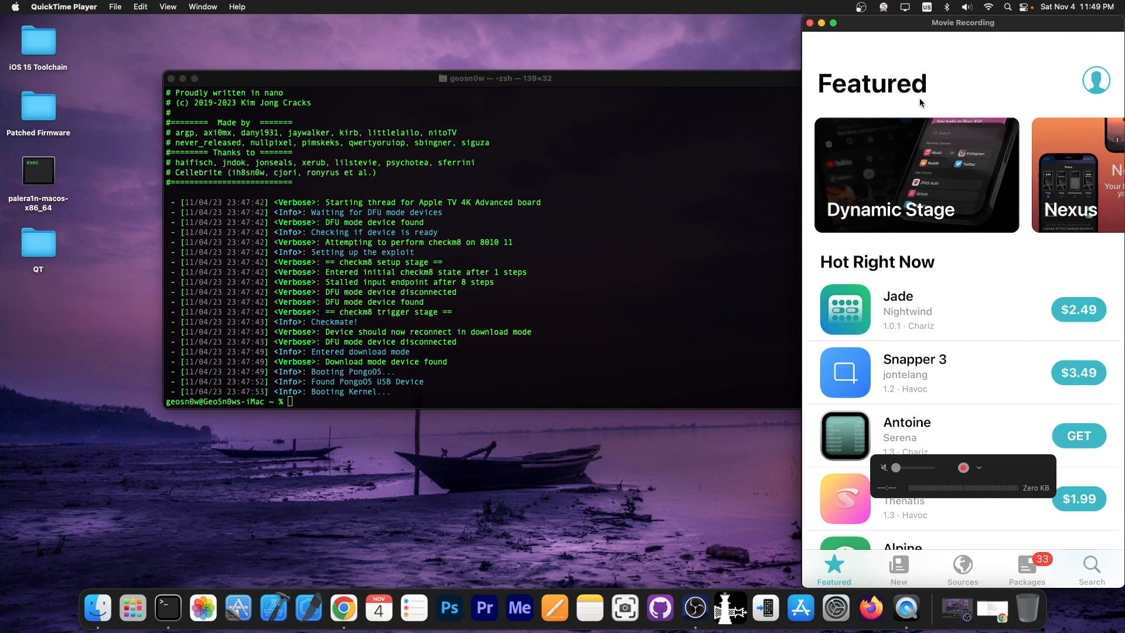
mouse_move(895, 102)
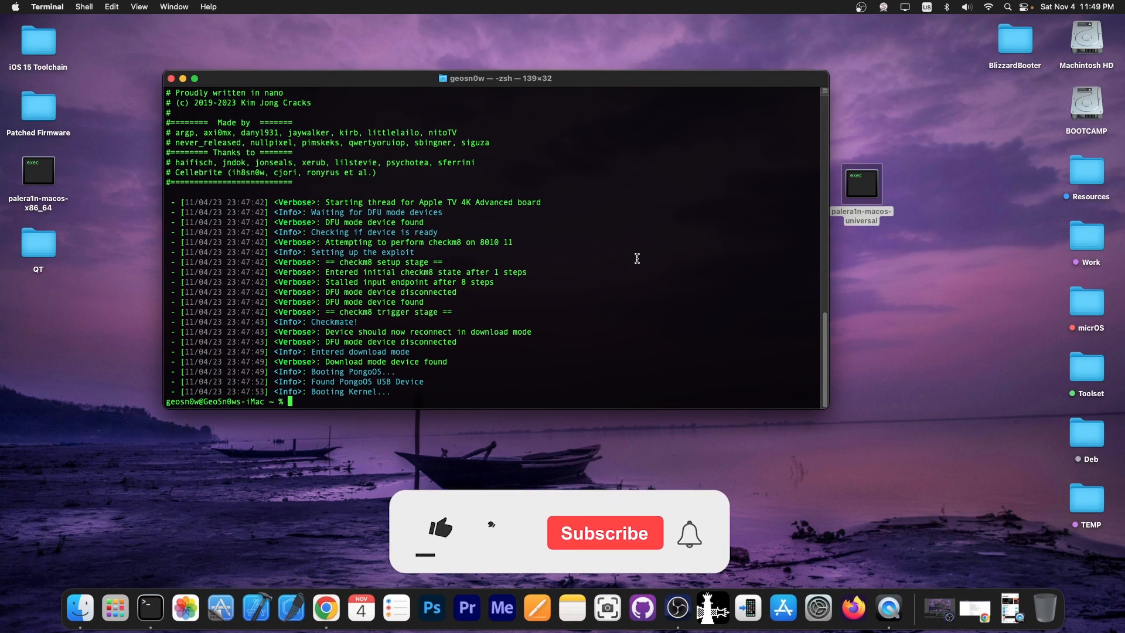
- Bring the Terminal palera1n log forward, showing Booting Kernel
click(439, 529)
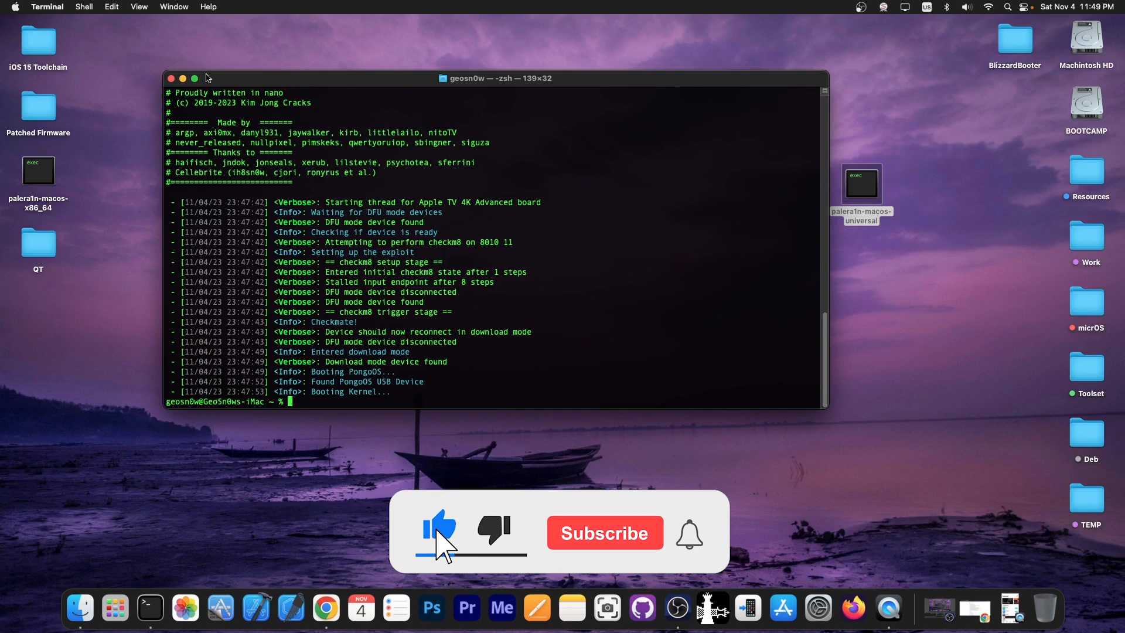